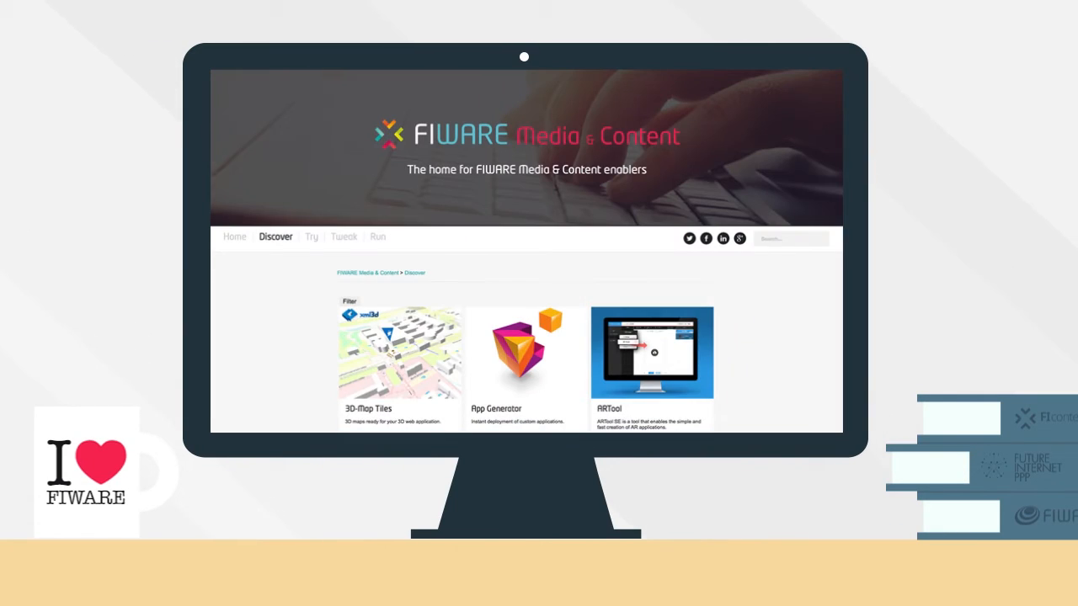
- Scroll the Discover catalogue down to the POIProxy entry and open its overview page
{"action": "scroll", "scroll_direction": "down", "scroll_amount": 3}
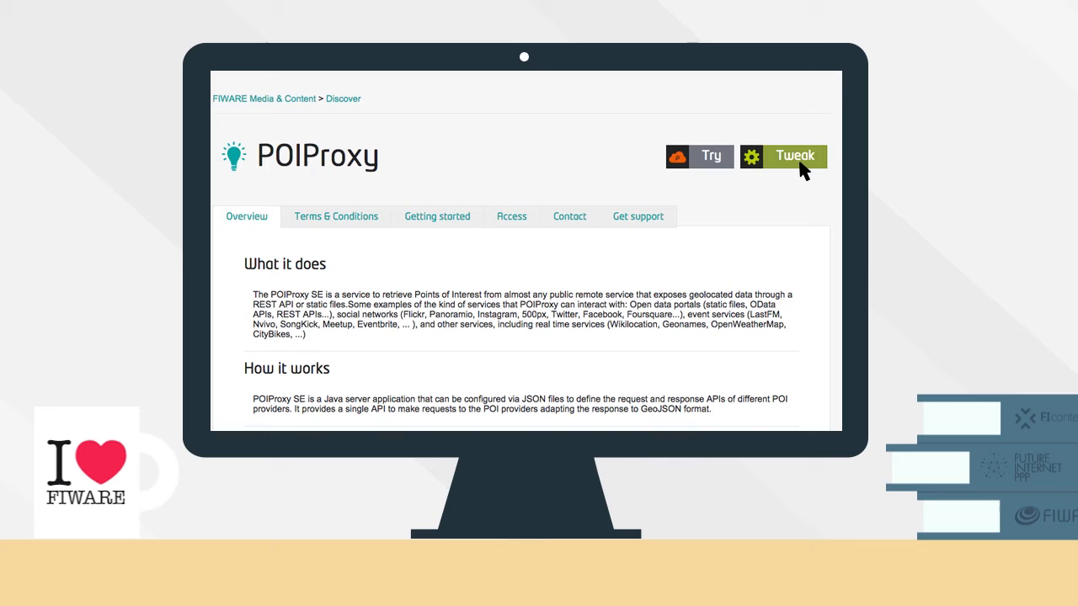
- Open POIProxy in Tweak, scroll through main.js, and show the worldwide news map
{"action": "left_click", "coordinate": [783, 156]}
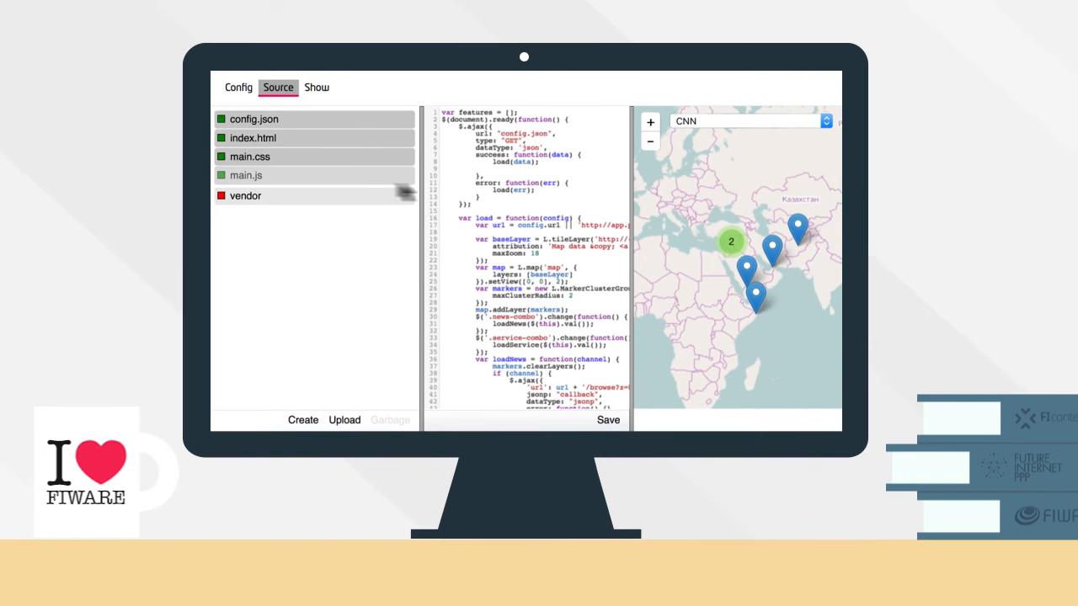
{"action": "scroll", "scroll_direction": "down", "scroll_amount": 3}
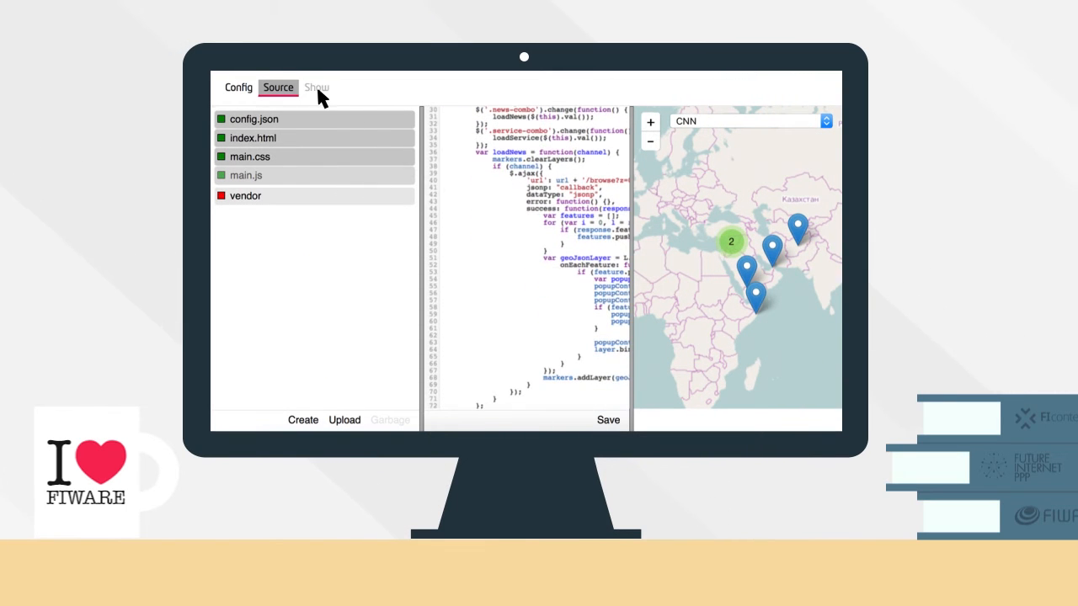
{"action": "left_click", "coordinate": [317, 86]}
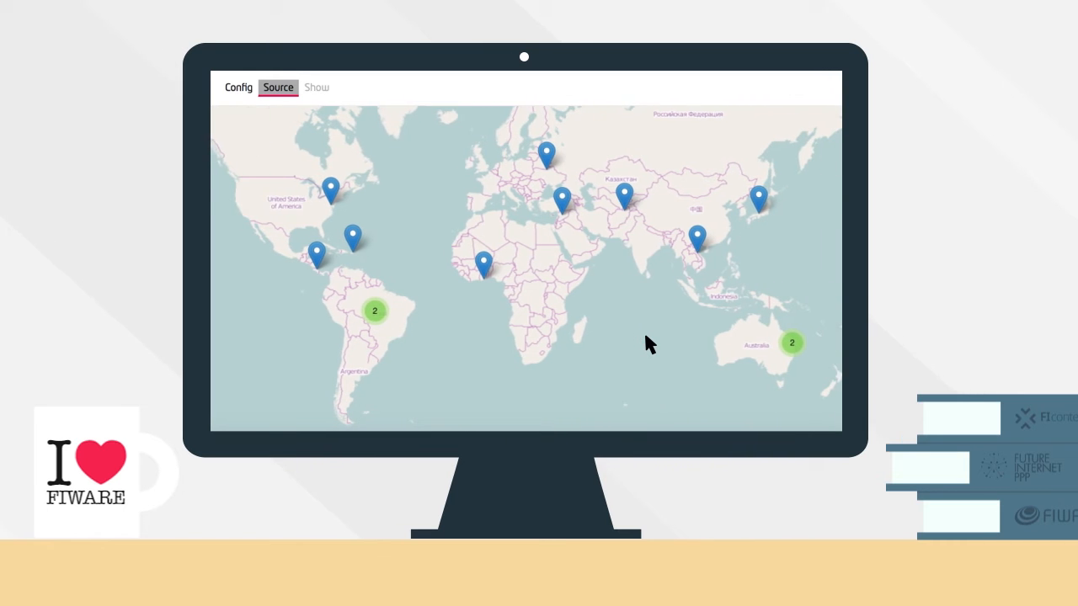